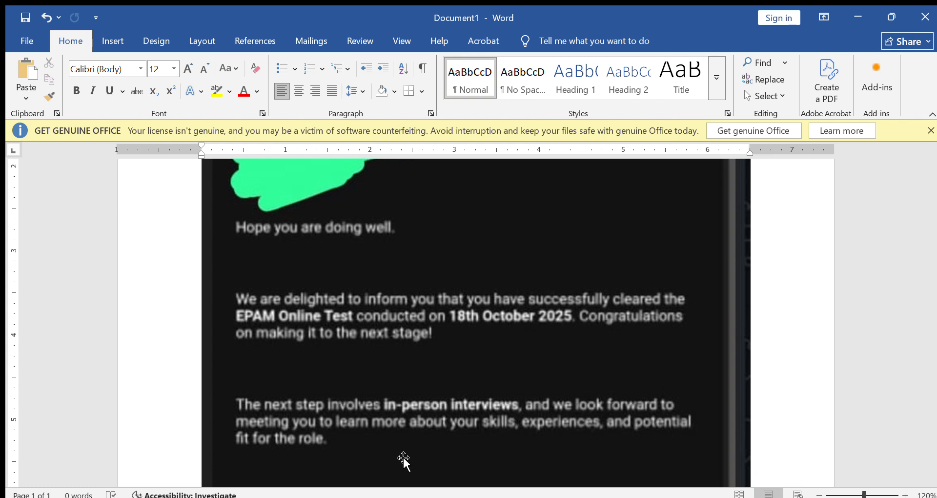
scroll(down, 3)
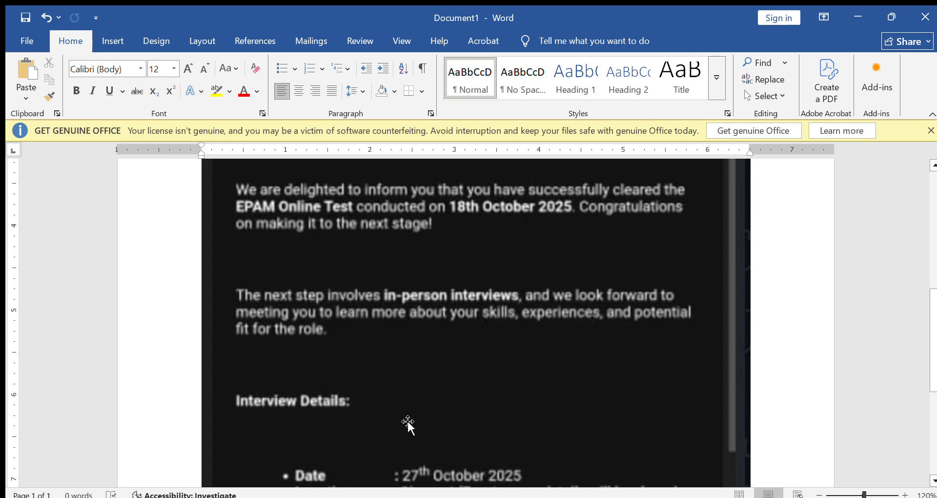
mouse_move(420, 400)
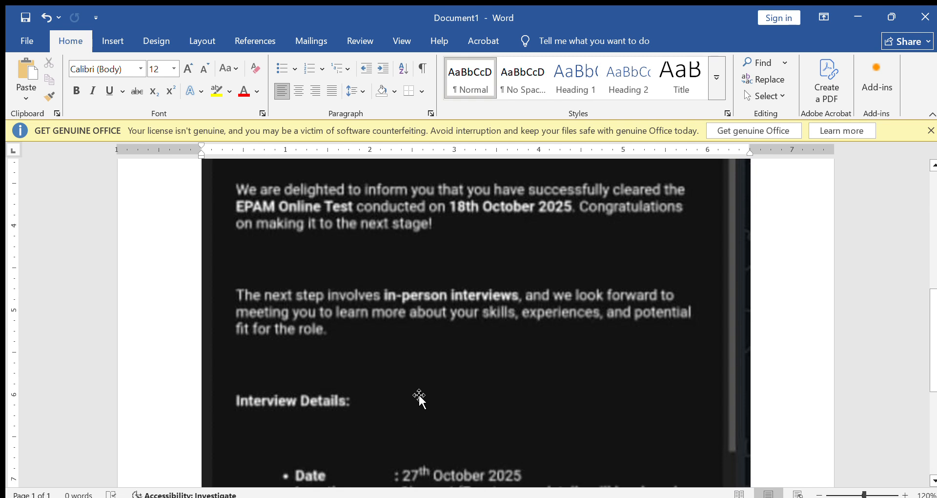
scroll(down, 3)
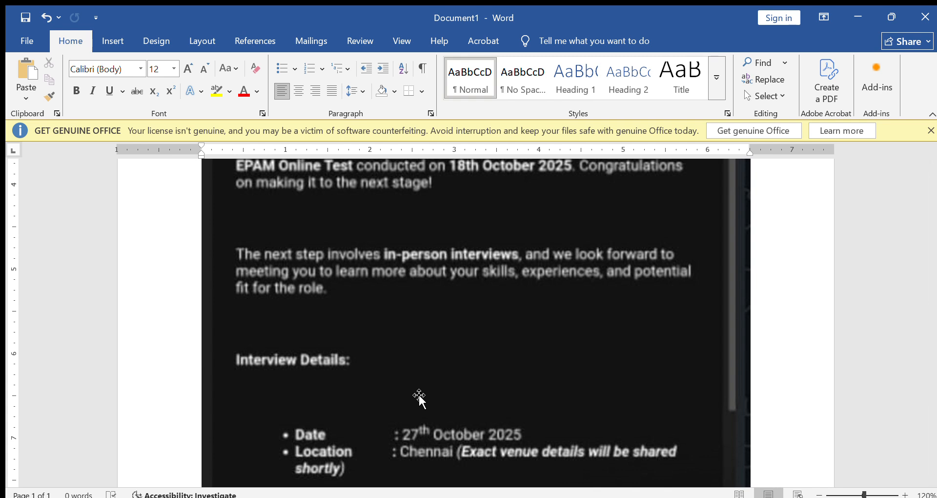
scroll(down, 3)
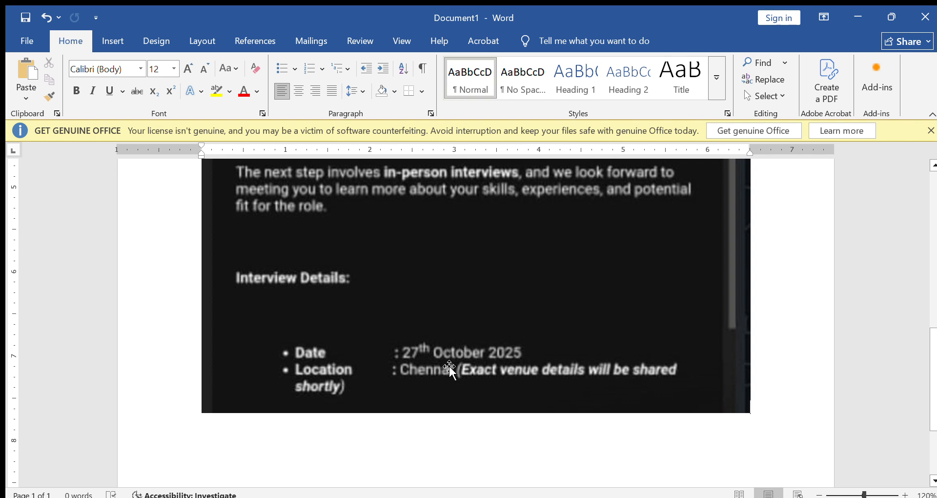
mouse_move(461, 284)
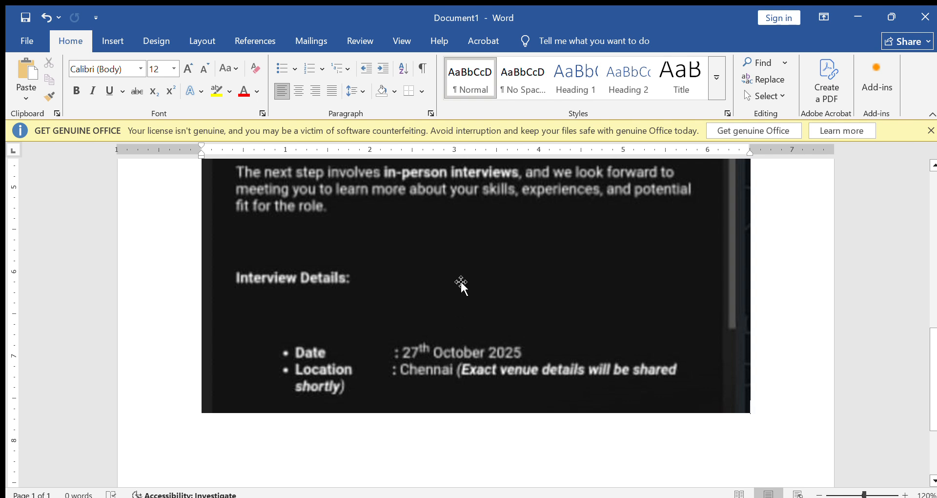
mouse_move(509, 343)
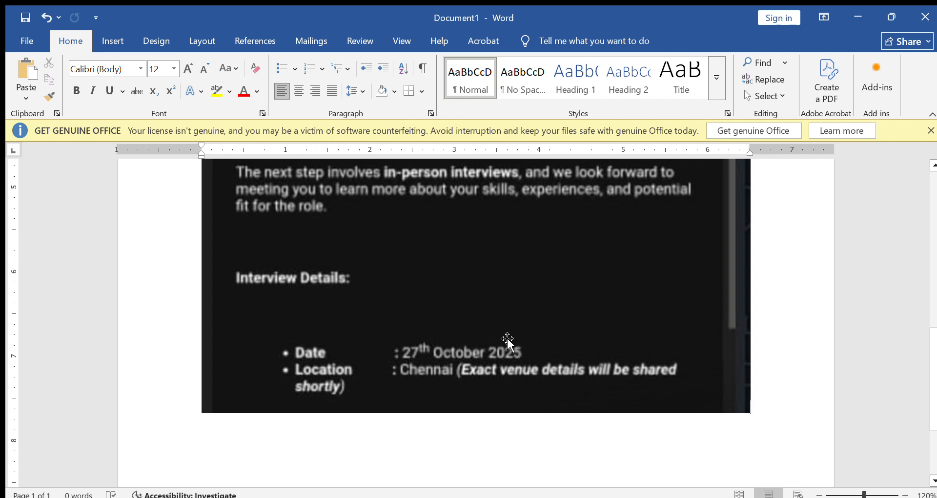
mouse_move(538, 342)
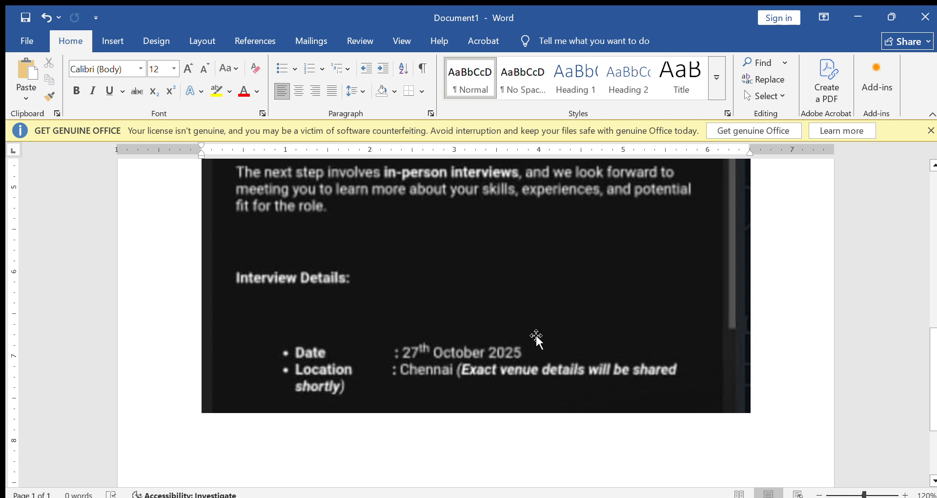
mouse_move(541, 323)
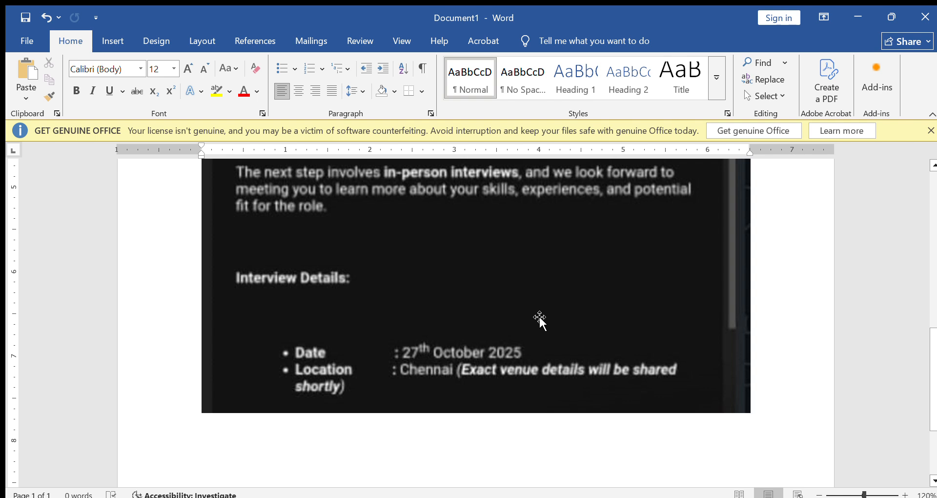
mouse_move(511, 358)
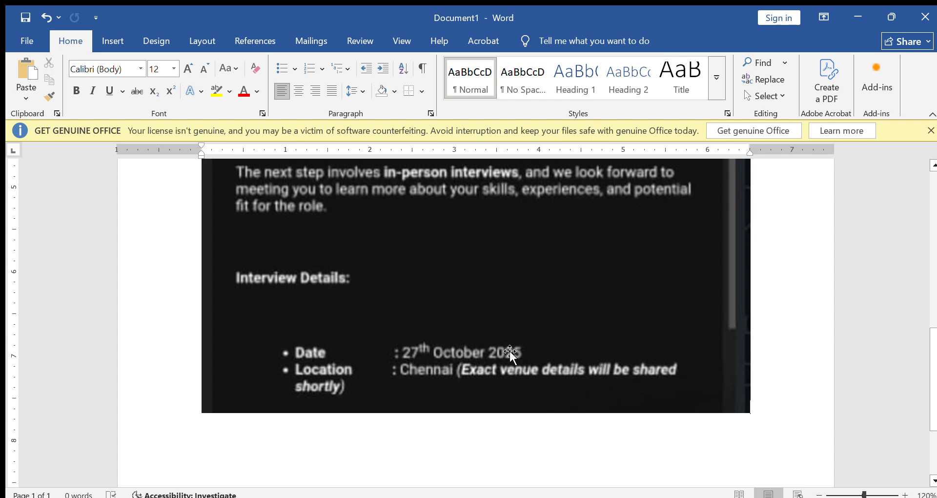
mouse_move(500, 329)
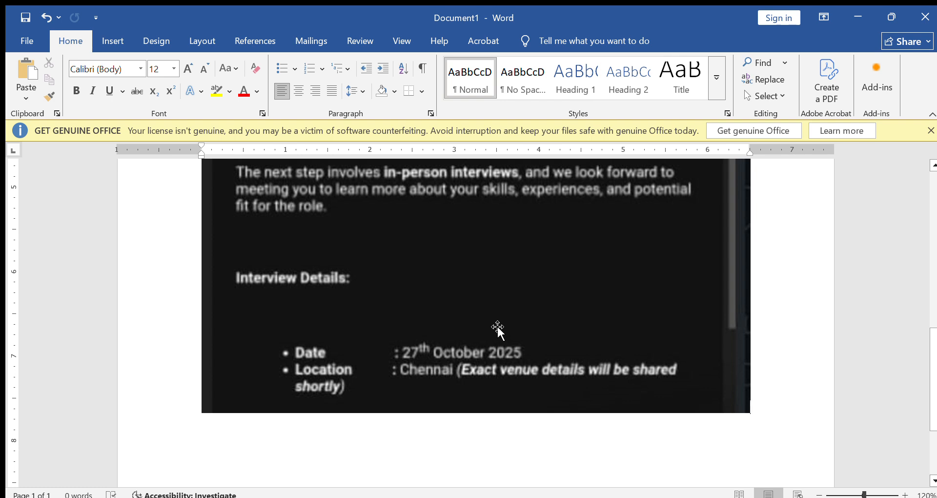
scroll(down, 3)
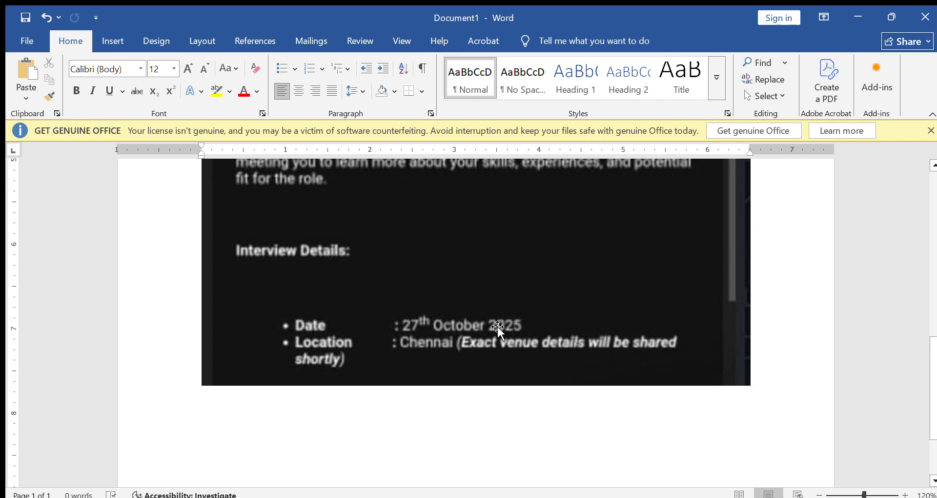
scroll(down, 3)
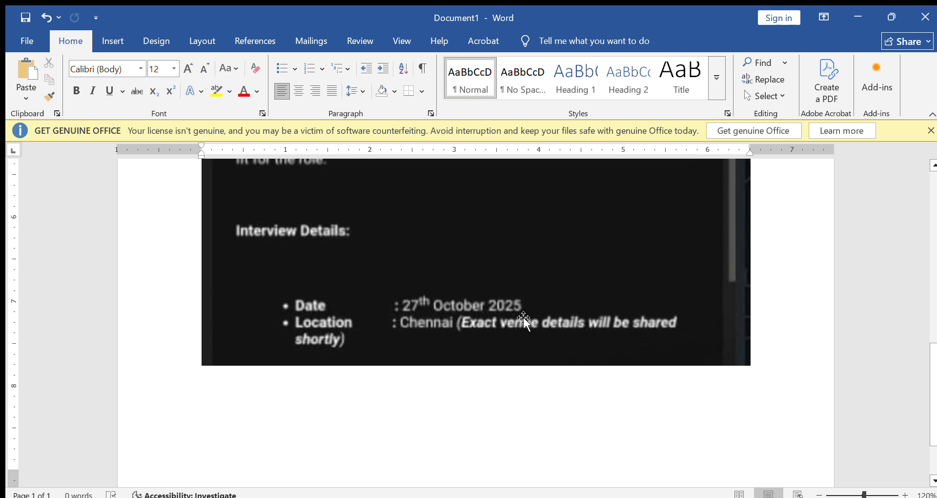
scroll(down, 3)
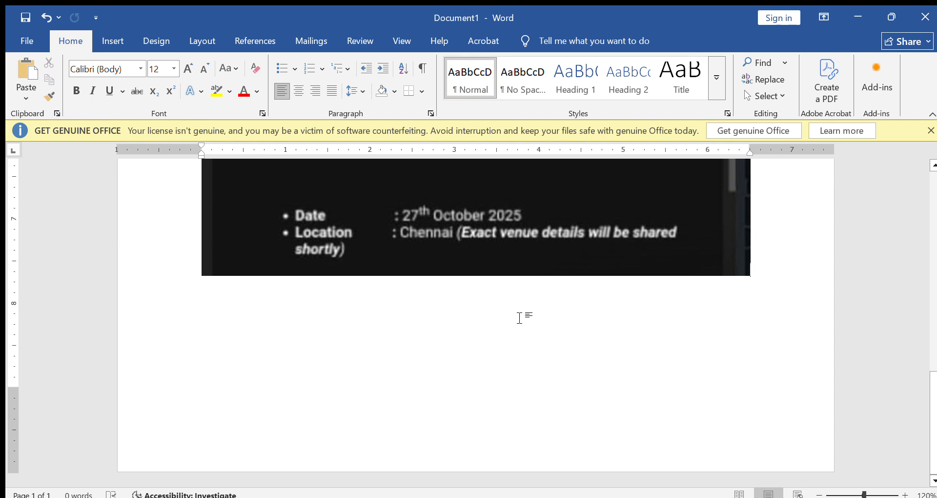
mouse_move(536, 329)
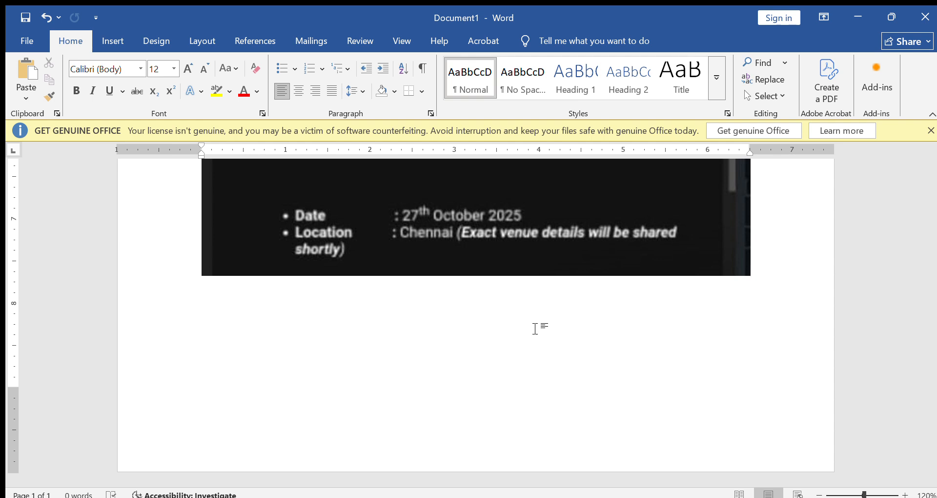
mouse_move(574, 323)
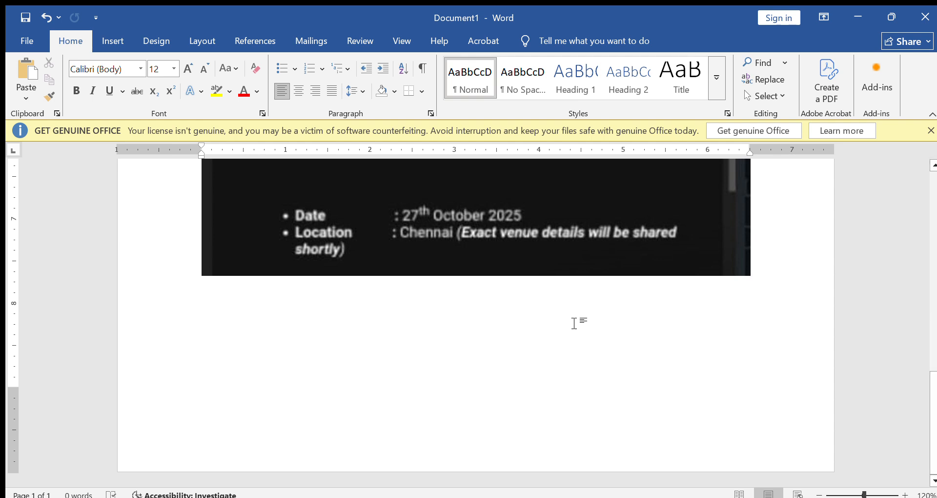
mouse_move(521, 328)
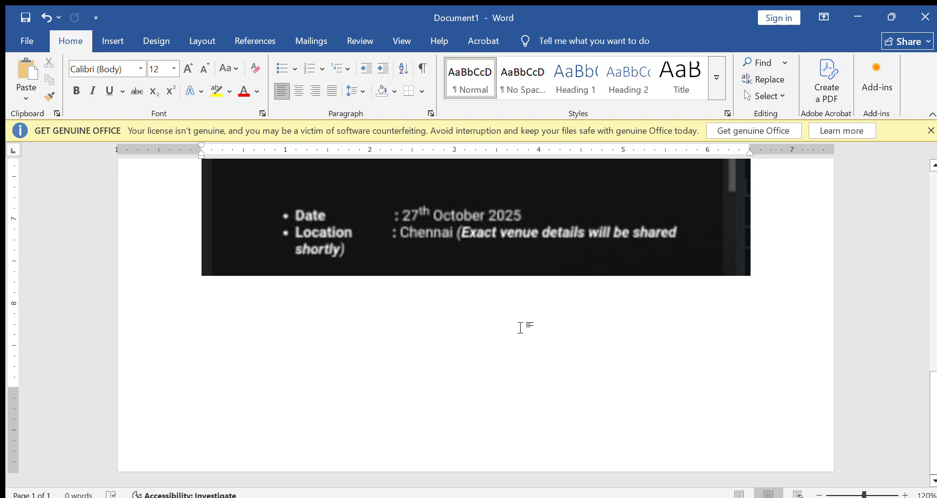